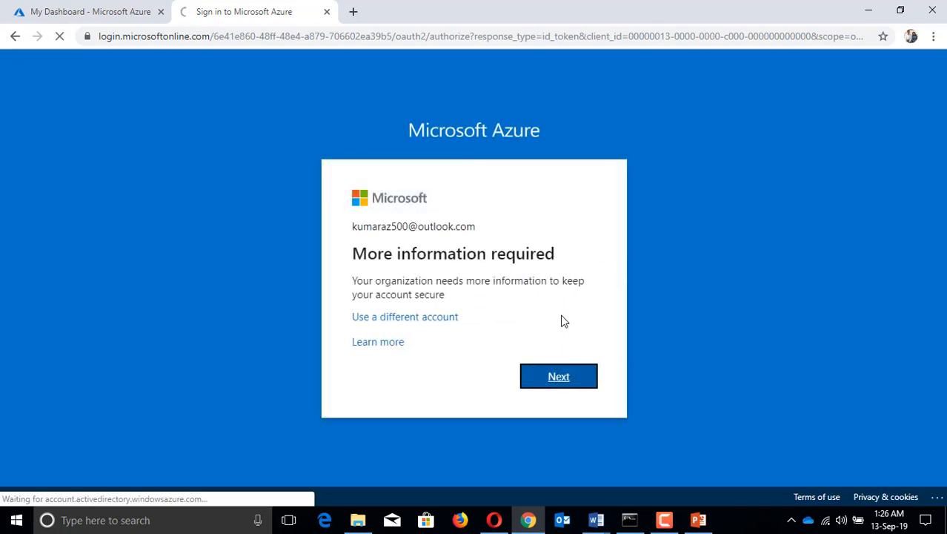
Proceed past the 'More information required' notice to complete MFA identity verification.
{"action": "left_click", "coordinate": [558, 375]}
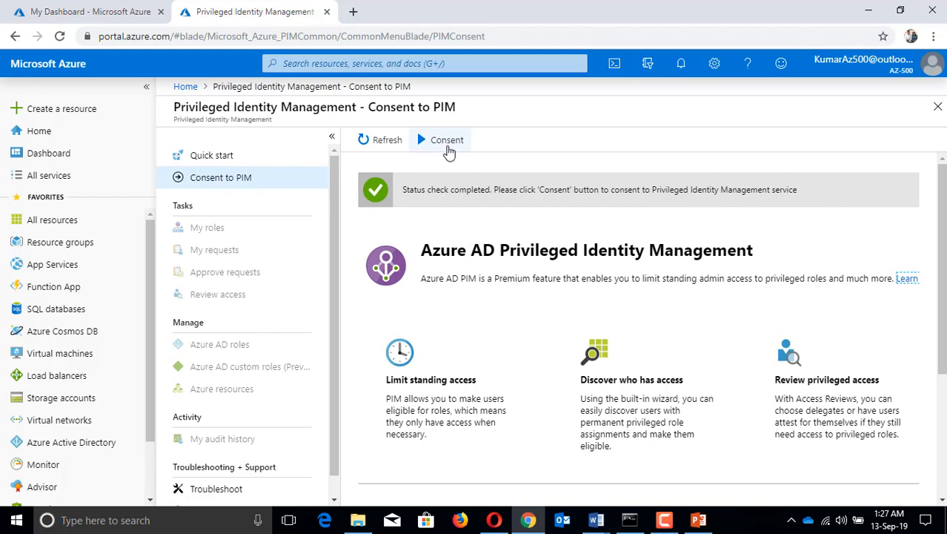
Grant consent to Privileged Identity Management after its status check completes.
{"action": "left_click", "coordinate": [211, 155]}
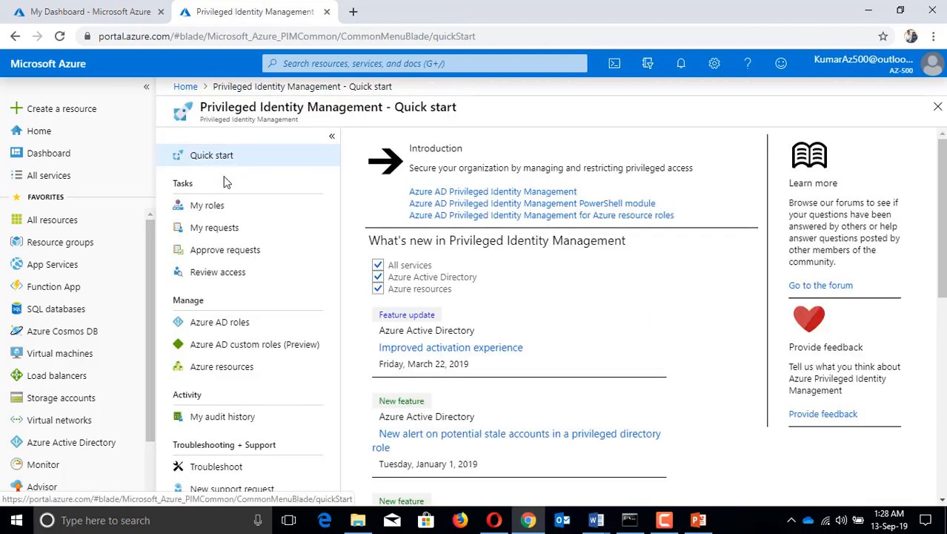